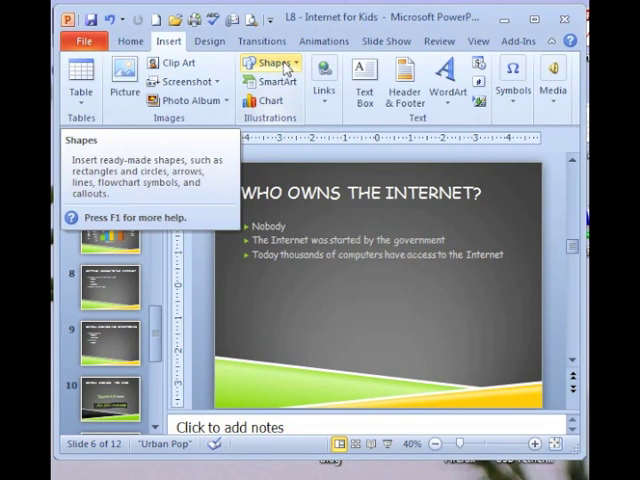
Bring up the Shapes gallery from the Insert ribbon and scroll down to the Action Buttons section
left_click(272, 64)
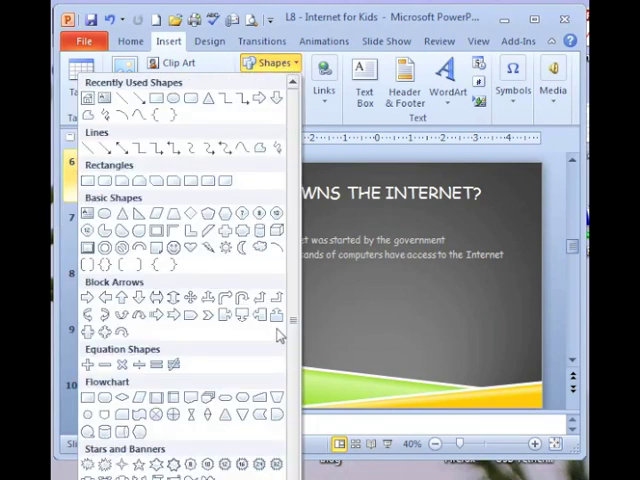
left_click(270, 64)
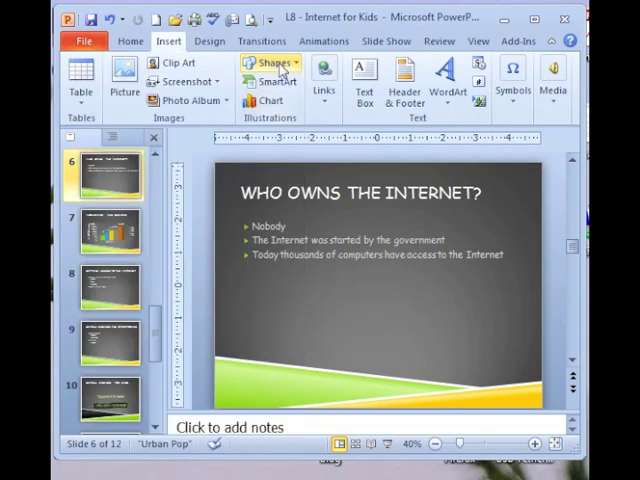
left_click(272, 64)
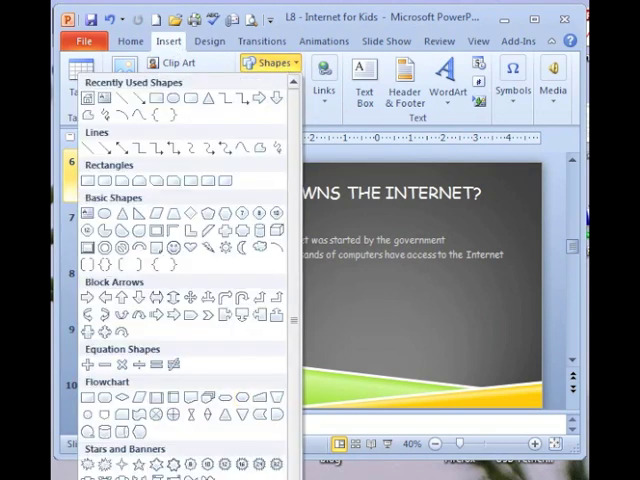
scroll("down", 3)
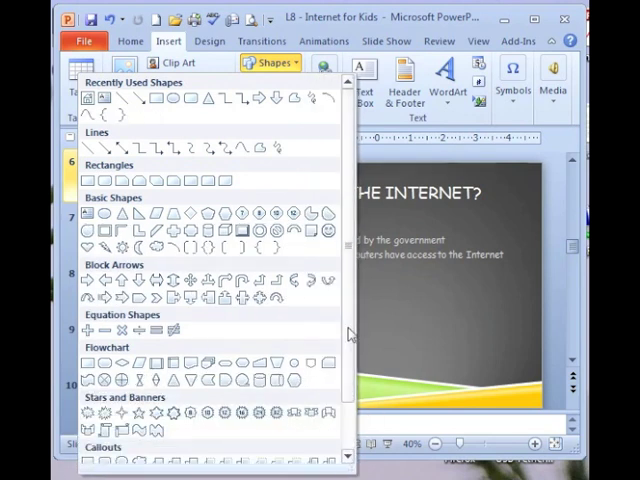
scroll("down", 3)
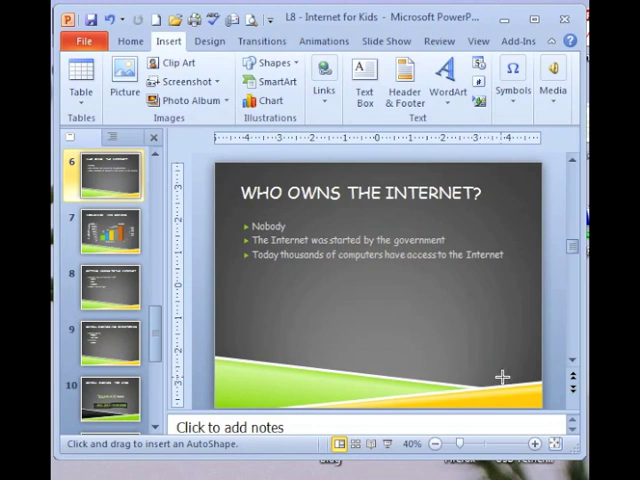
mouse_move(500, 376)
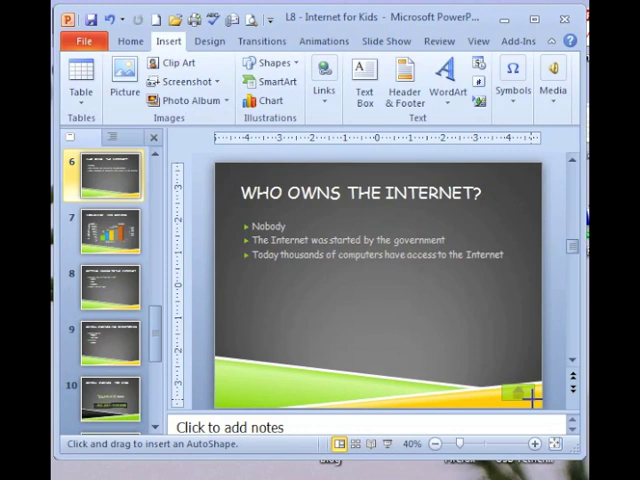
mouse_move(520, 396)
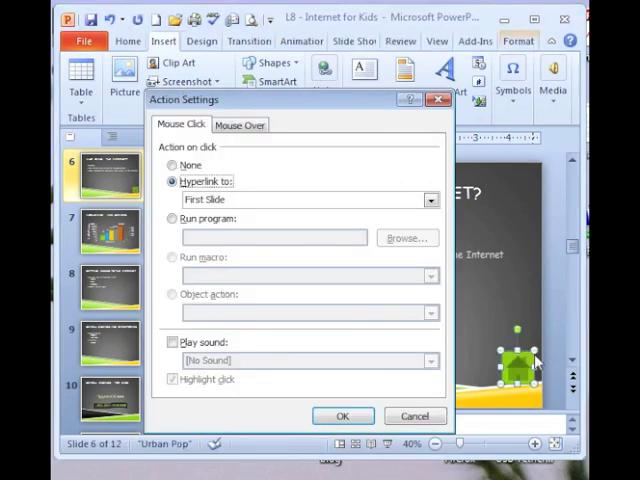
mouse_move(518, 444)
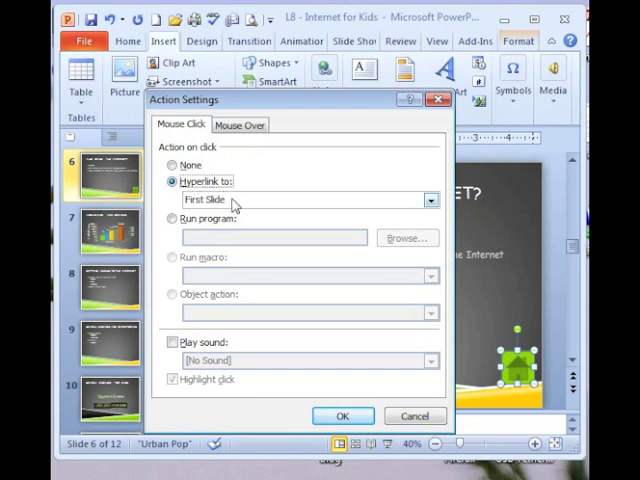
Confirm the Action Settings with Hyperlink to: First Slide kept for the Home button
left_click(430, 200)
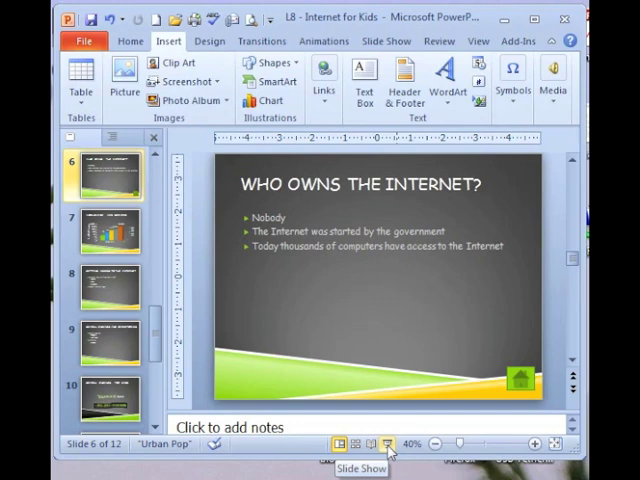
left_click(388, 444)
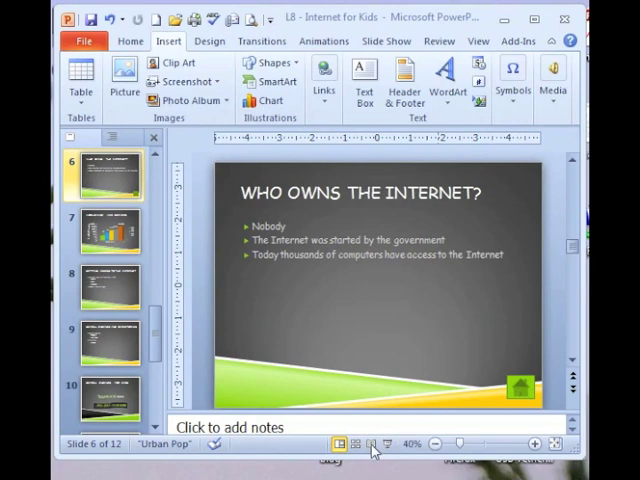
Switch to Reading View and use the Home button to jump back to the first slide
left_click(356, 444)
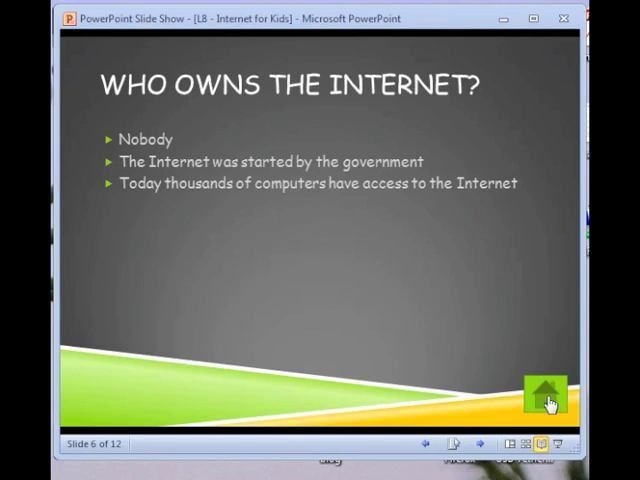
mouse_move(544, 404)
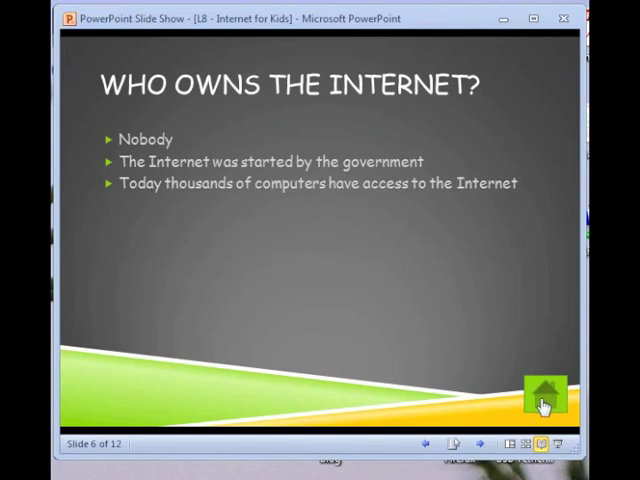
mouse_move(536, 364)
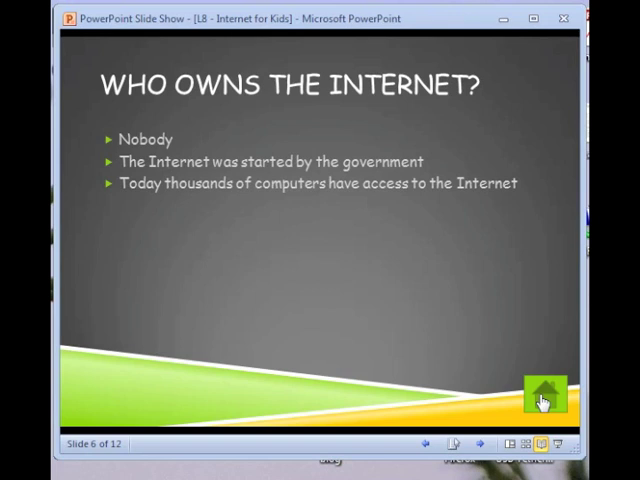
left_click(544, 396)
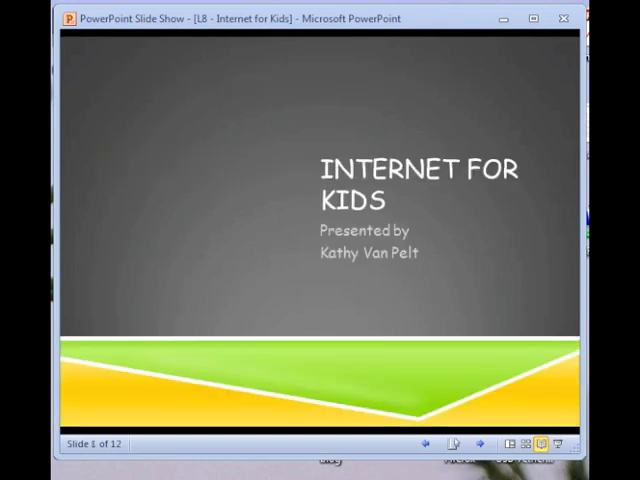